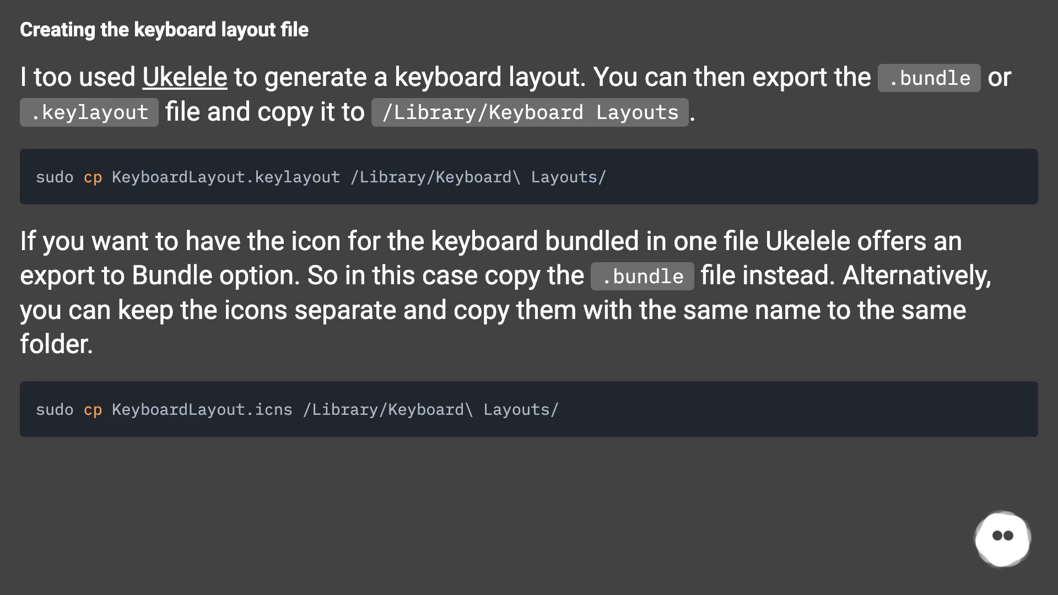
scroll("down", 3)
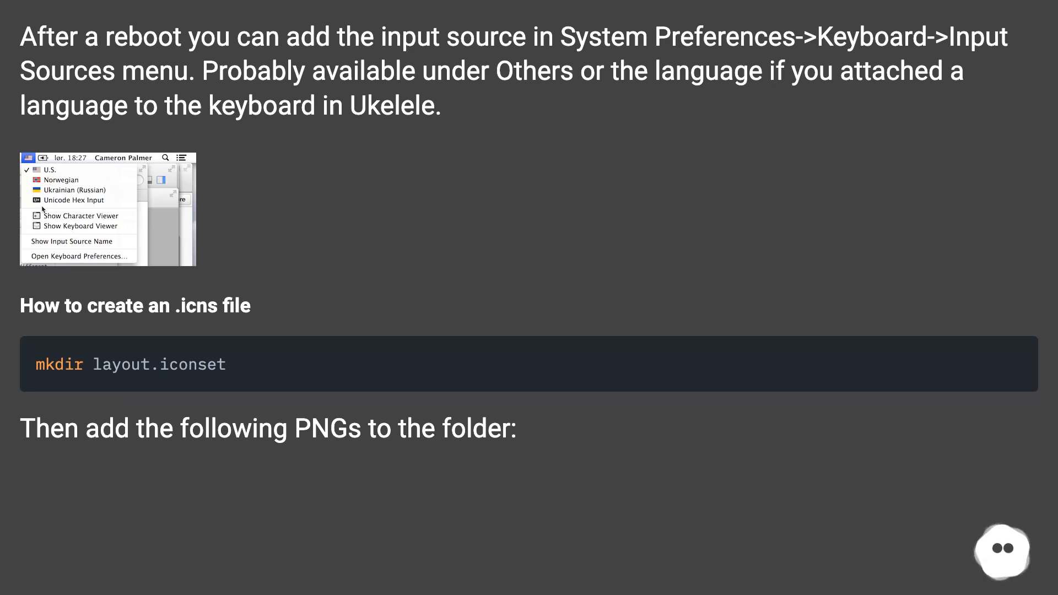
scroll("down", 3)
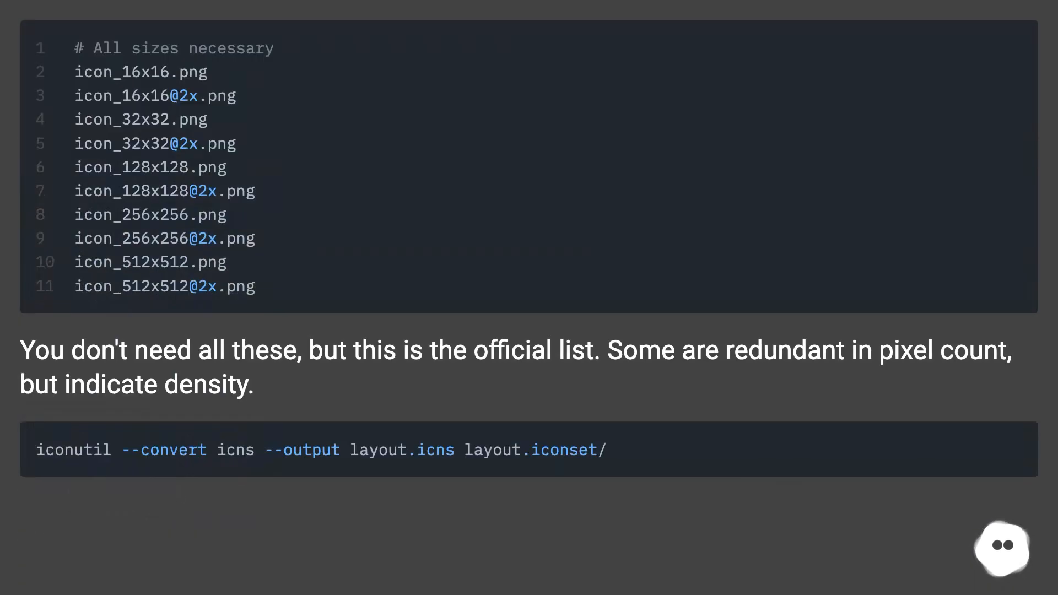